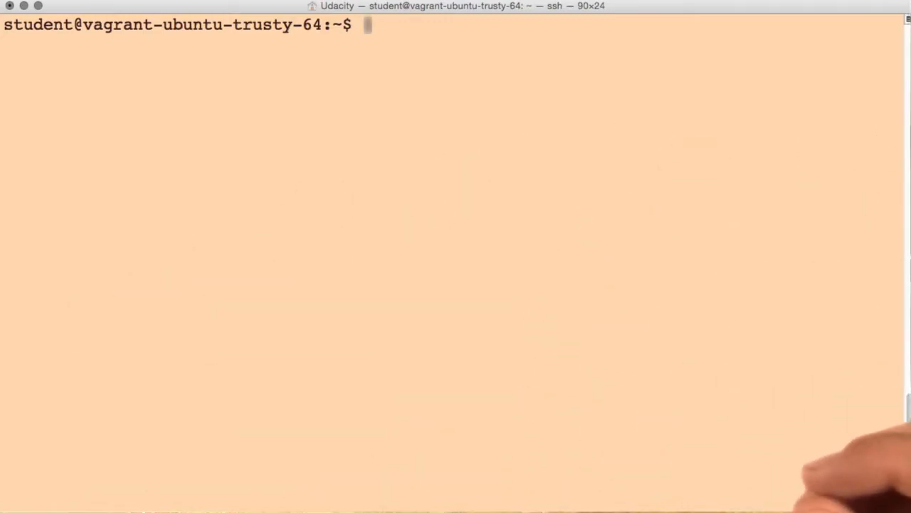
Run sudo nano /etc/ssh/sshd_config to edit the SSH server configuration.
{"action": "type", "text": "sudo nano /etc/ssh/sshd_config"}
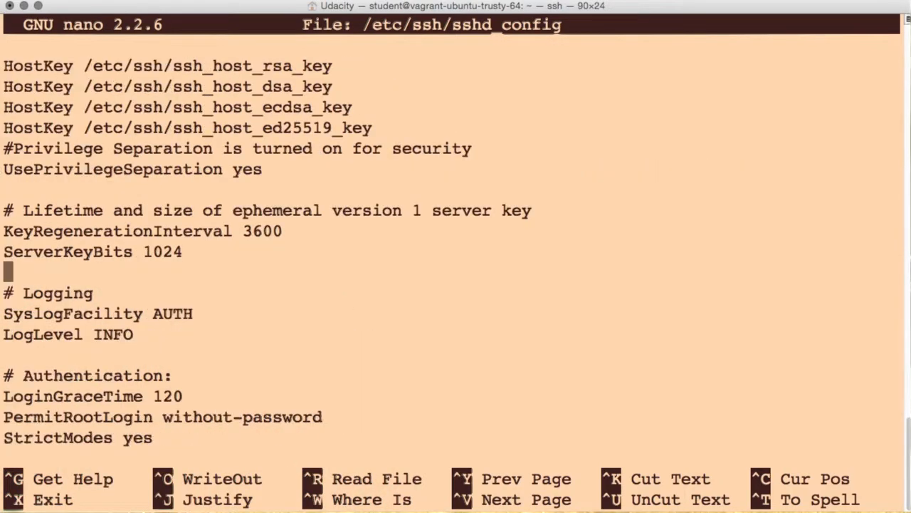
Scroll down sshd_config until the PasswordAuthentication yes line is in view.
{"action": "scroll", "scroll_direction": "down", "scroll_amount": 3}
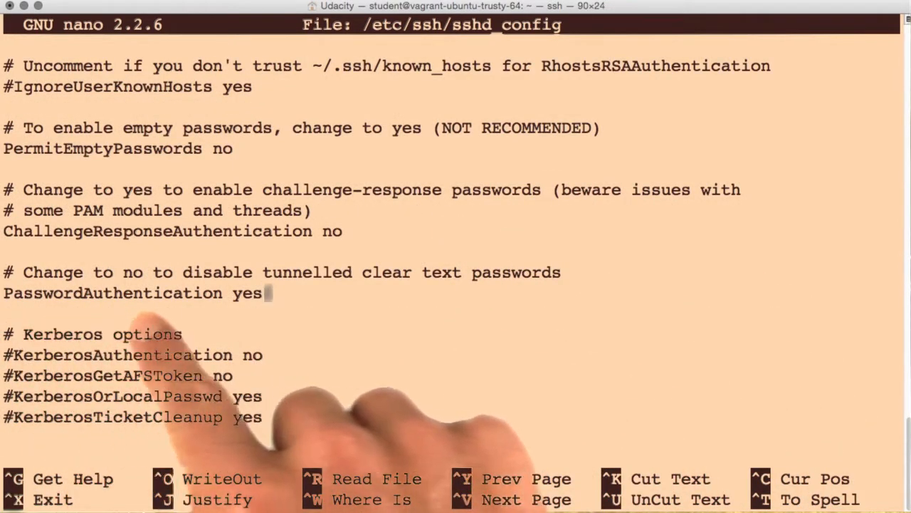
Set PasswordAuthentication to no, then save and exit nano.
{"action": "key", "text": "BackSpace"}
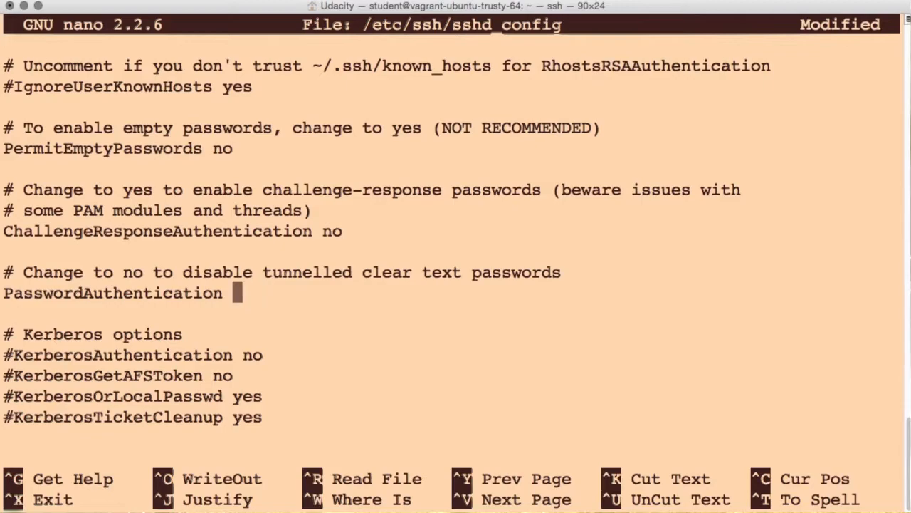
{"action": "type", "text": "no"}
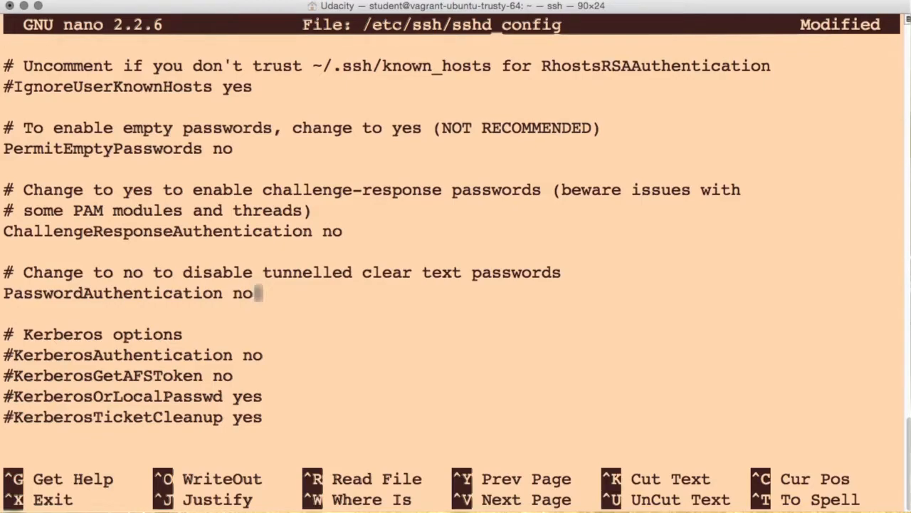
{"action": "key", "text": "ctrl+x"}
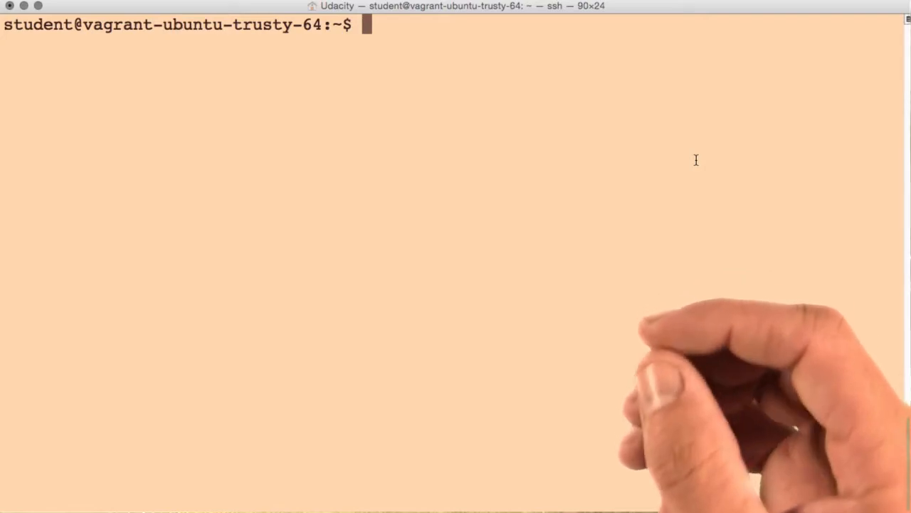
Enter sudo service ssh restart to apply the new setting.
{"action": "type", "text": "sudo service ssh restart"}
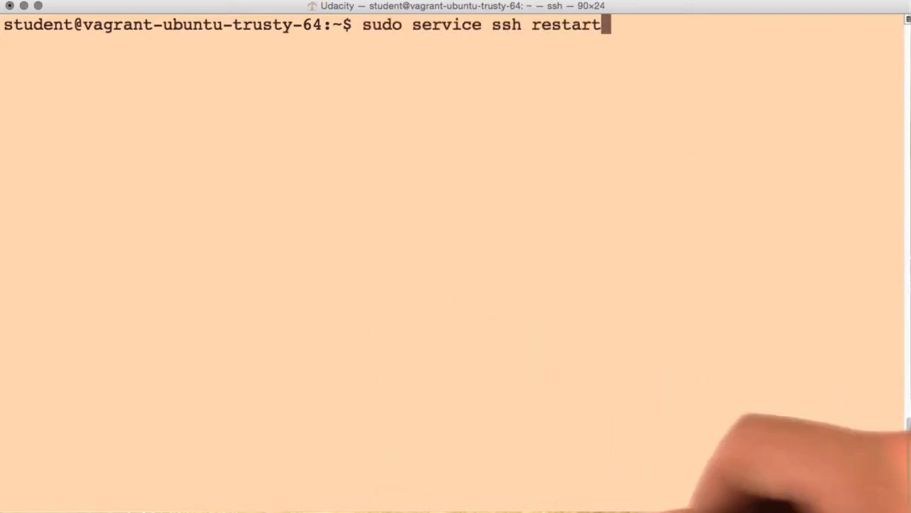